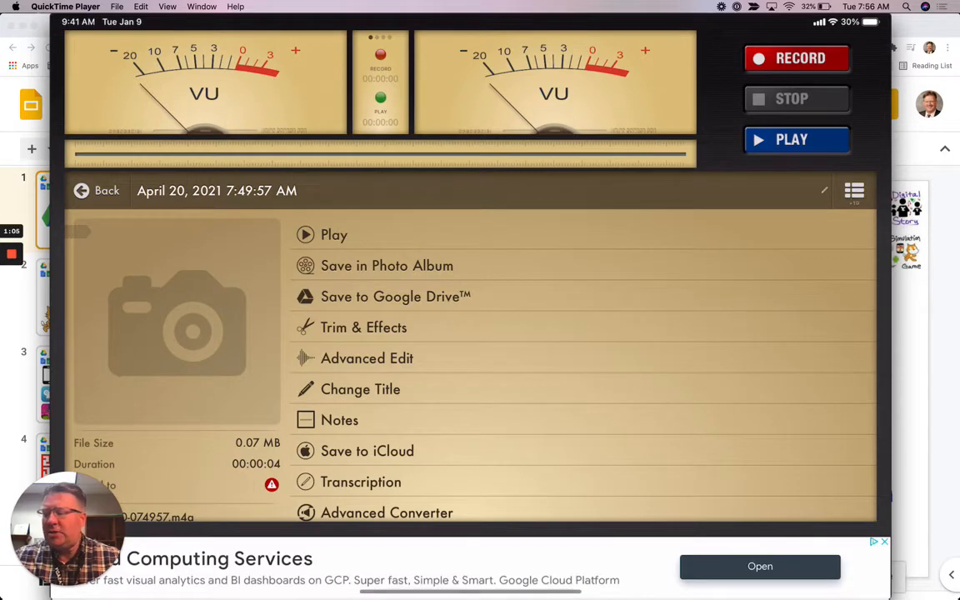
mouse_move(397, 297)
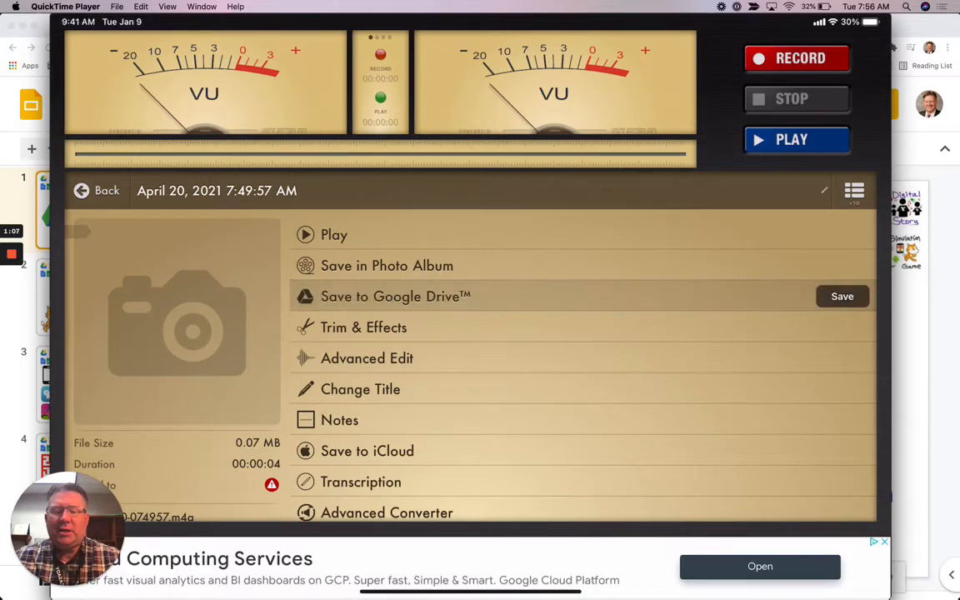
- Upload the April 20, 2021 recording from Voice Record Pro to Google Drive
left_click(841, 296)
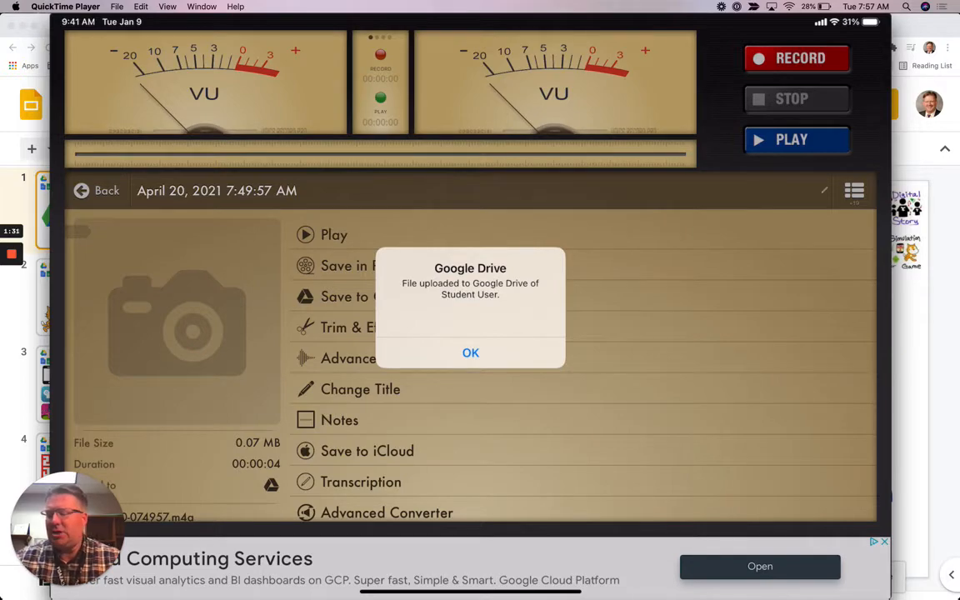
- Enter debate.ku.edu in Safari's address bar to reach Google Drive
left_click(470, 353)
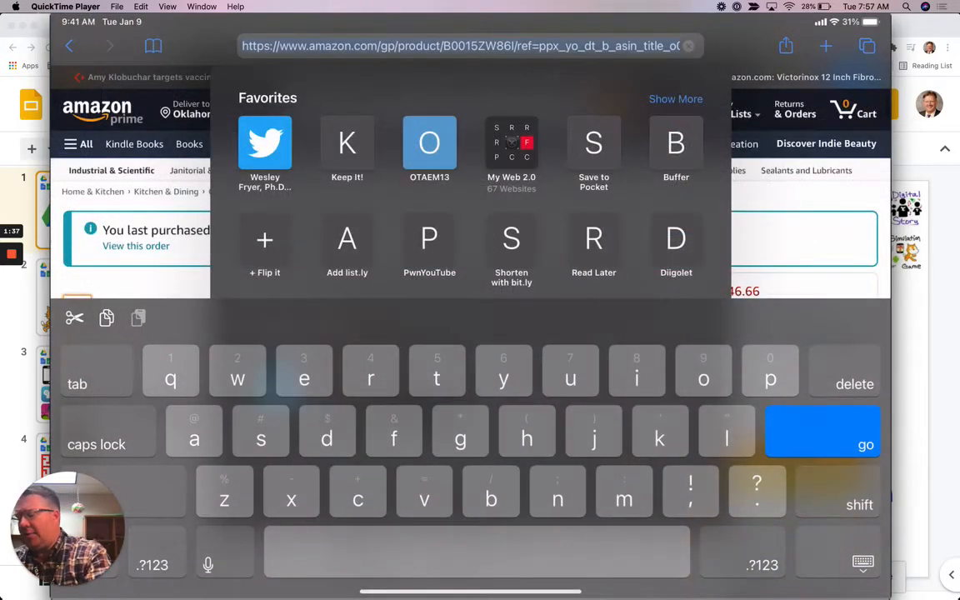
type("debate.ku.edu")
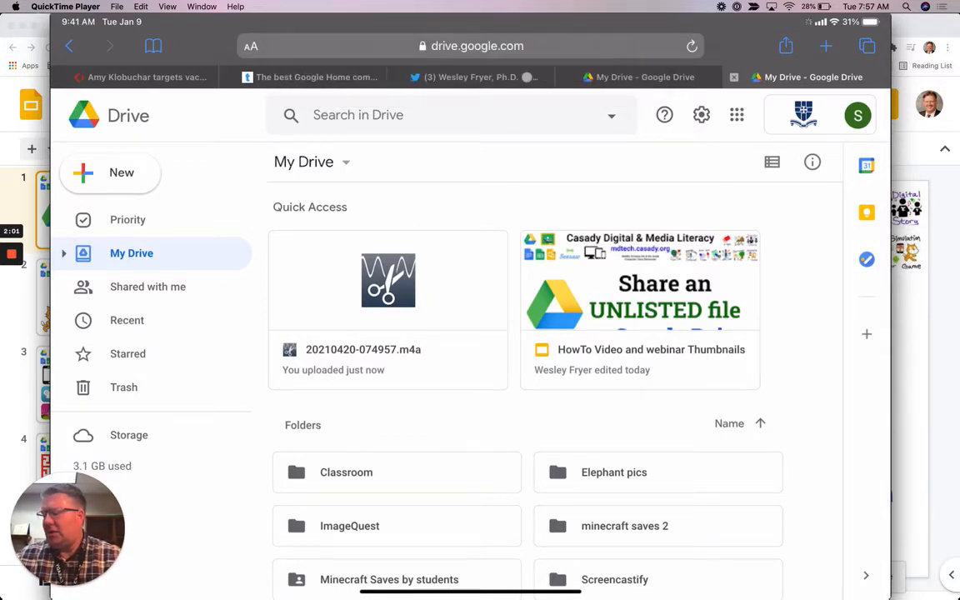
mouse_move(126, 320)
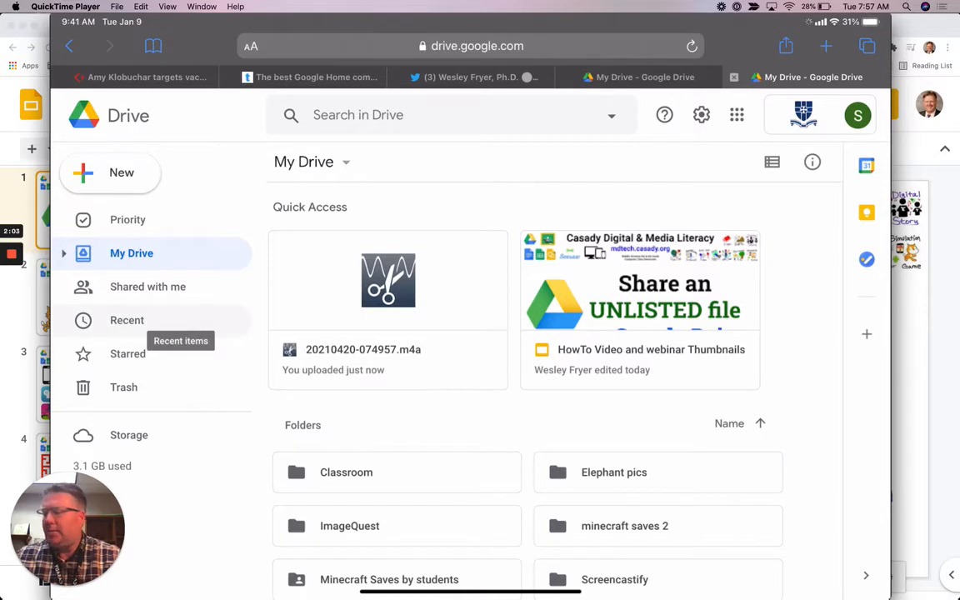
- Show Drive's Recent page listing today's 20210420 recording uploads
left_click(127, 320)
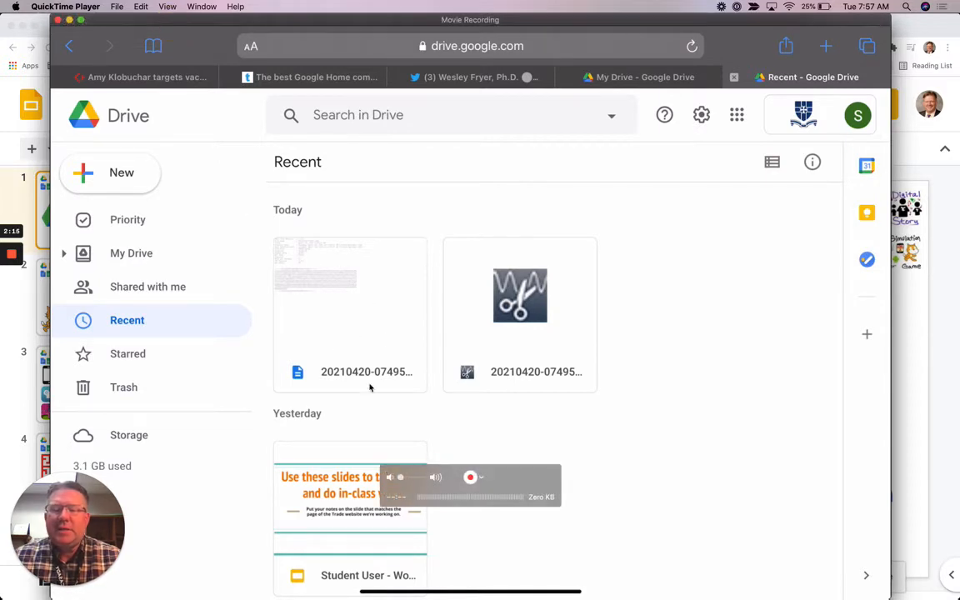
mouse_move(304, 383)
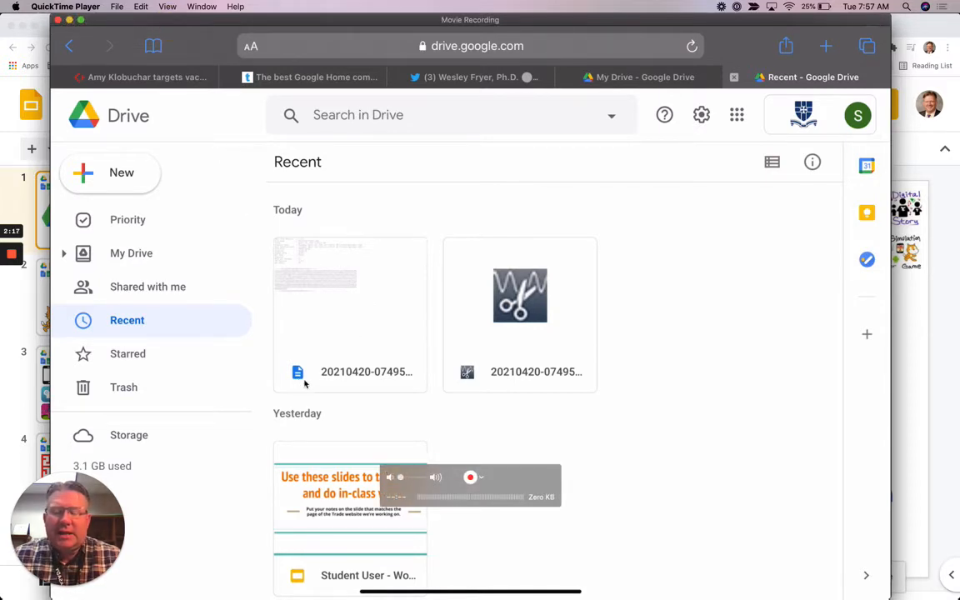
mouse_move(311, 337)
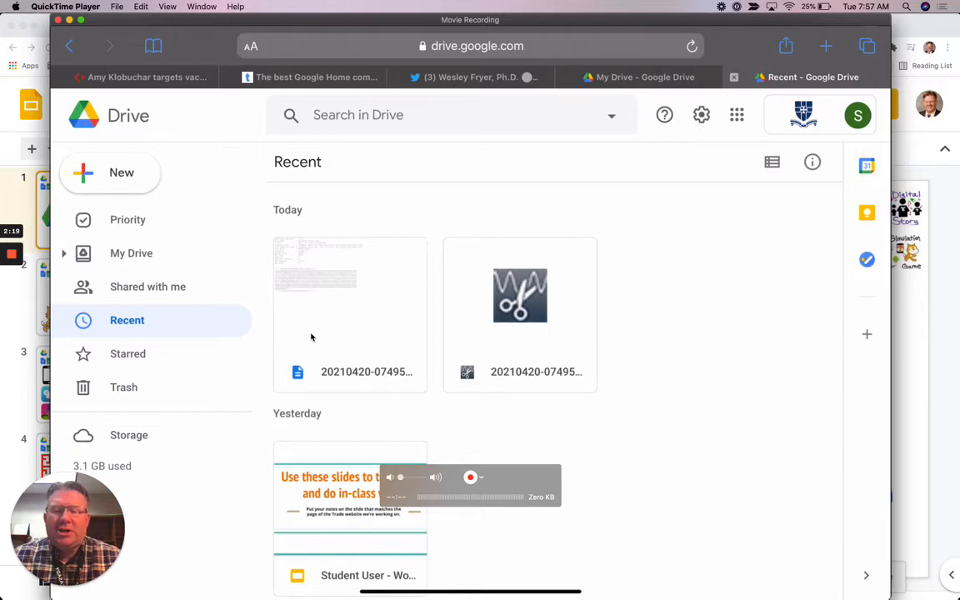
mouse_move(558, 327)
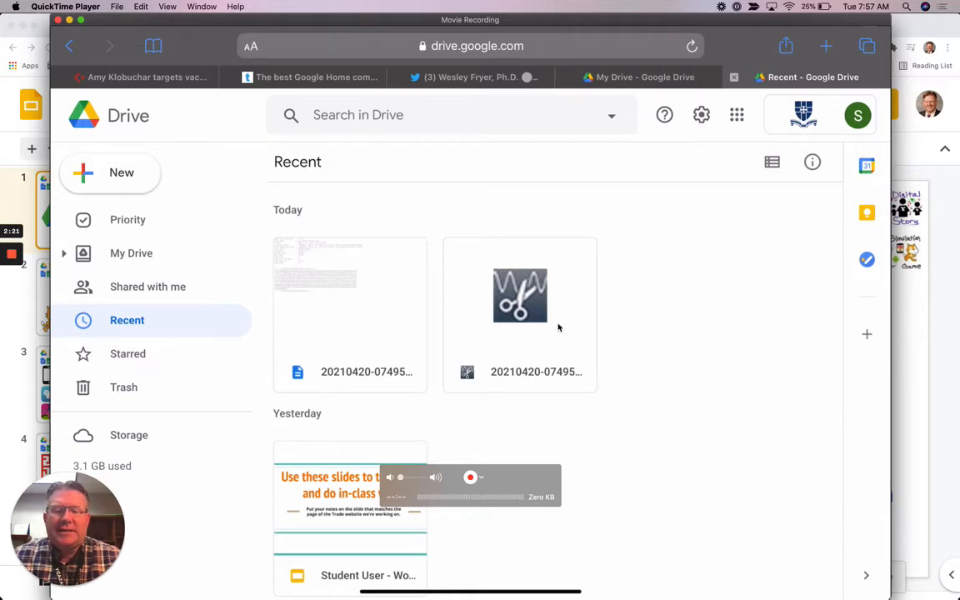
mouse_move(790, 340)
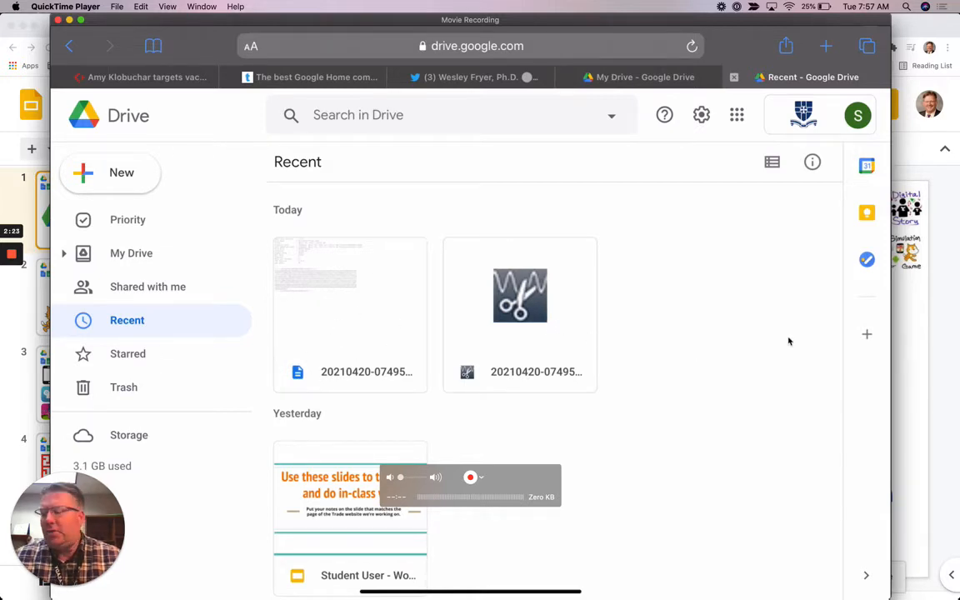
- View the 20210420-074957.m4a recording and show its more-actions menu
left_click(520, 297)
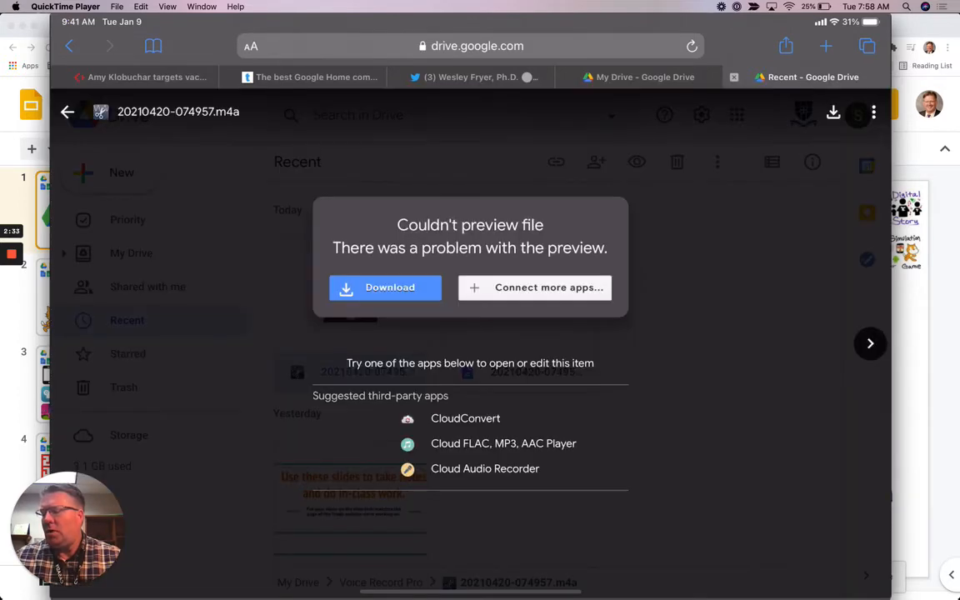
left_click(873, 113)
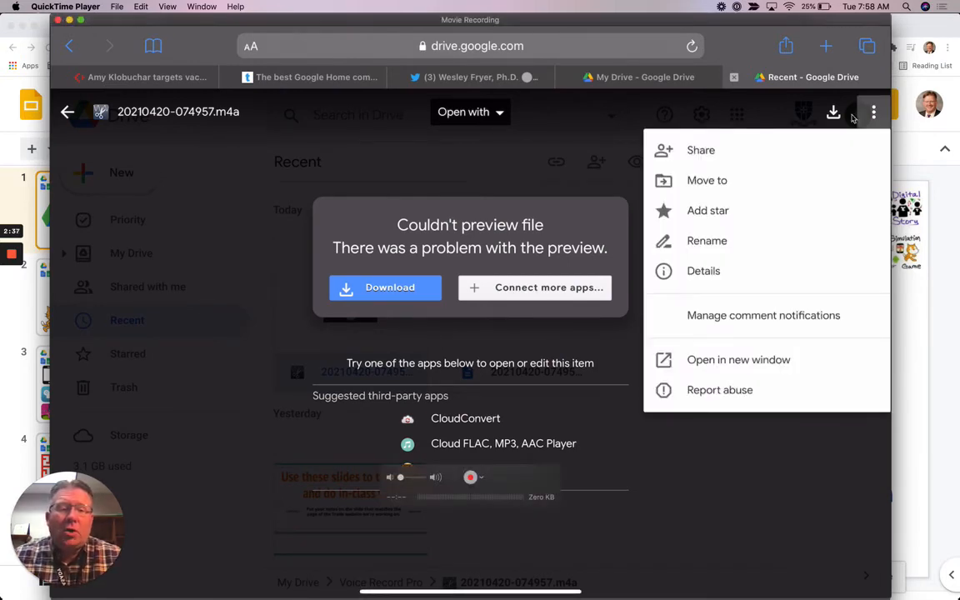
mouse_move(715, 166)
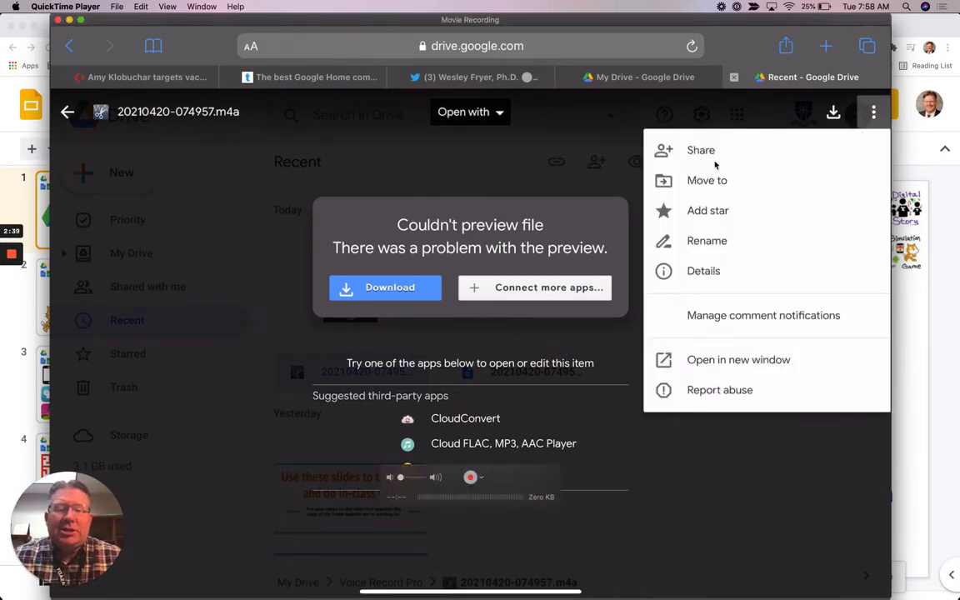
mouse_move(714, 446)
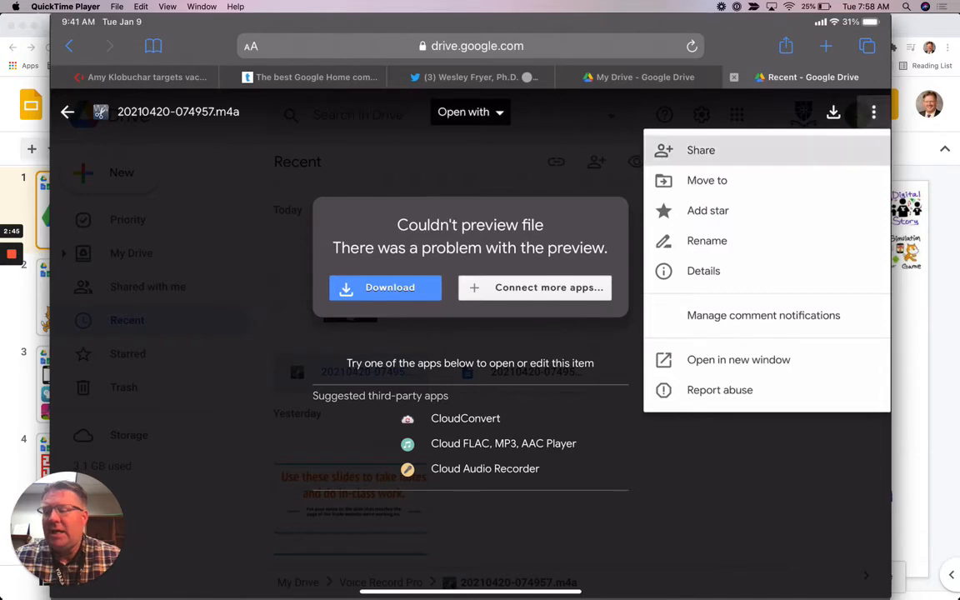
- Share the recording as 'Anyone with the link' viewer and copy the link
left_click(700, 150)
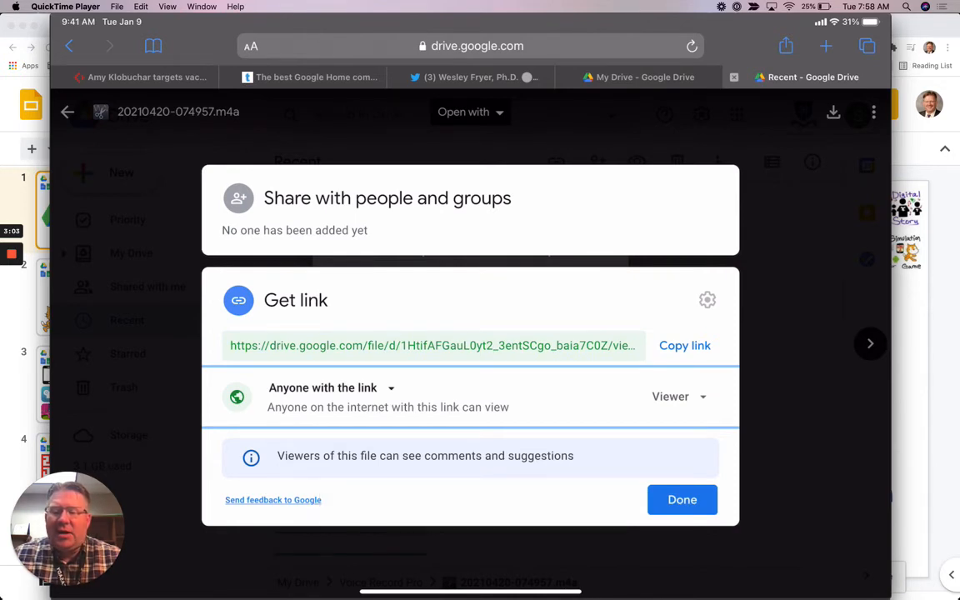
left_click(683, 345)
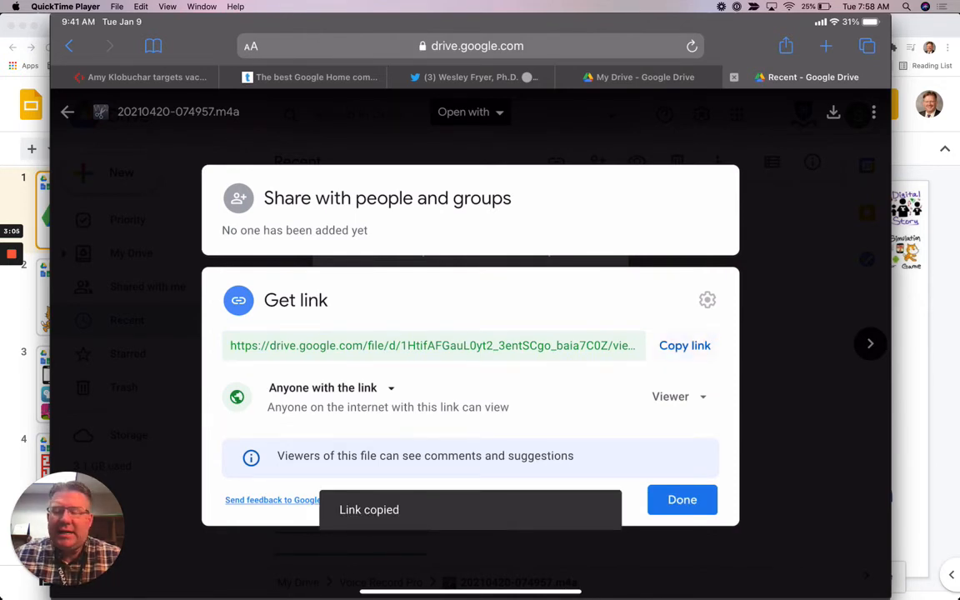